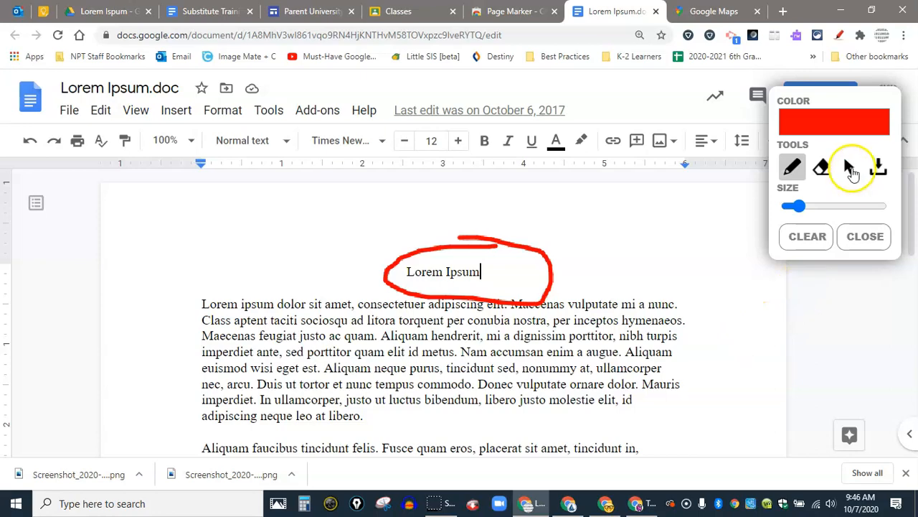
- Switch Page Marker from the pen to the select tool, keeping the red circle around 'Lorem Ipsum'
click(849, 167)
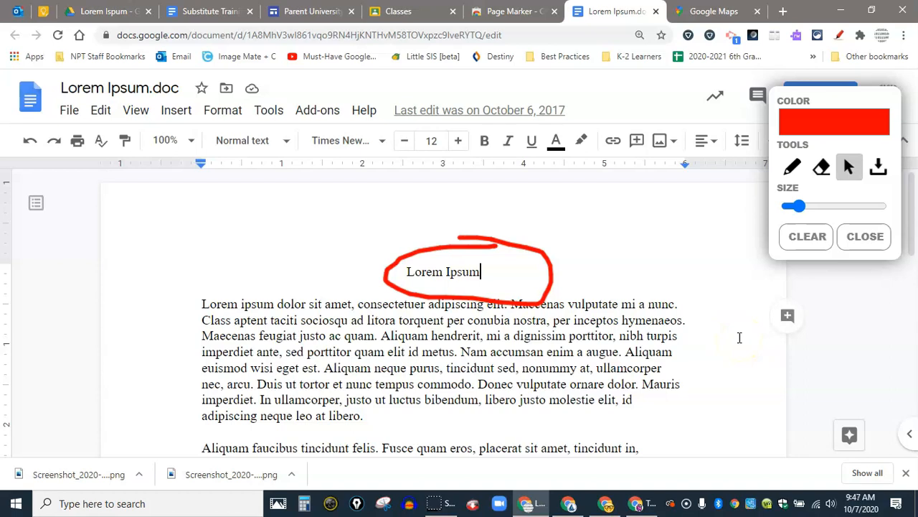